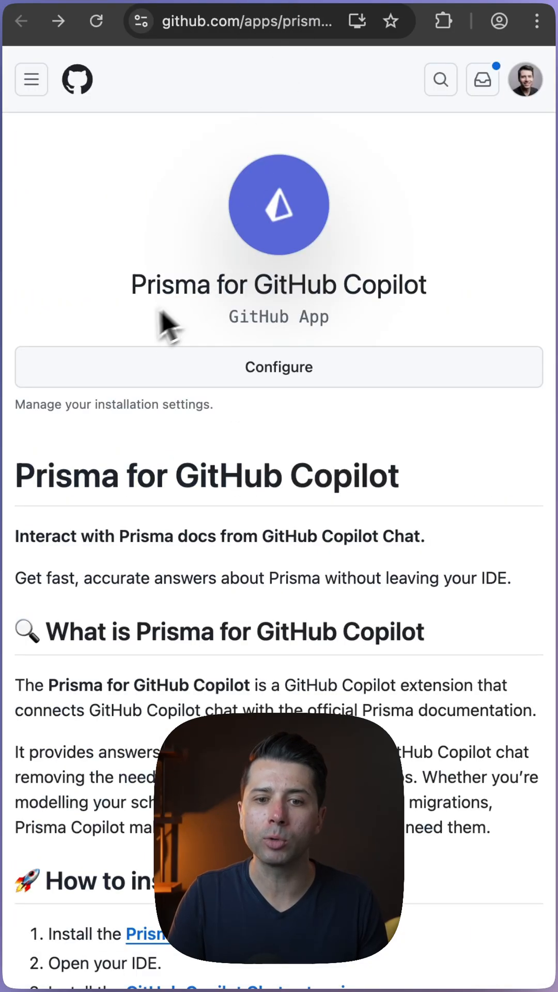
mouse_move(449, 329)
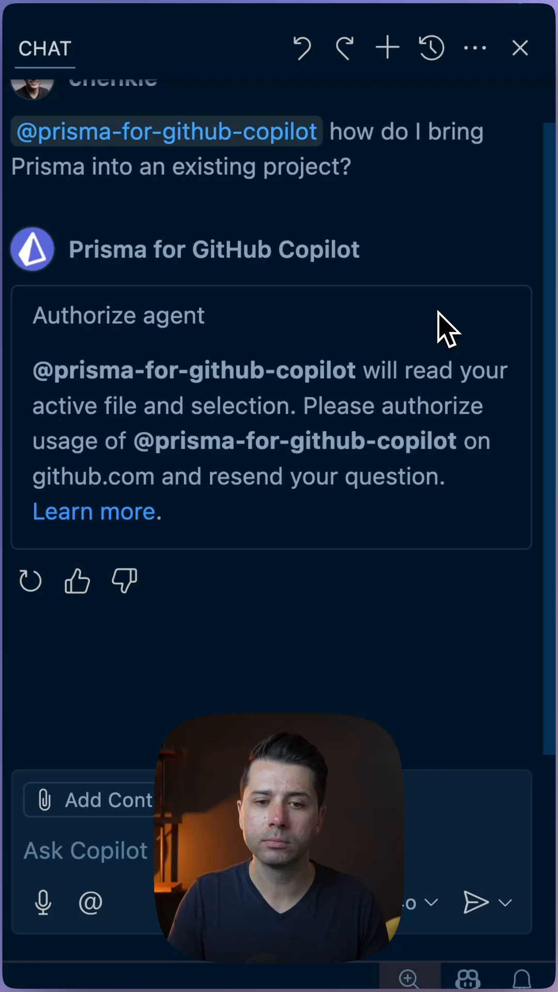
text(@prisma-for-github-copilot)
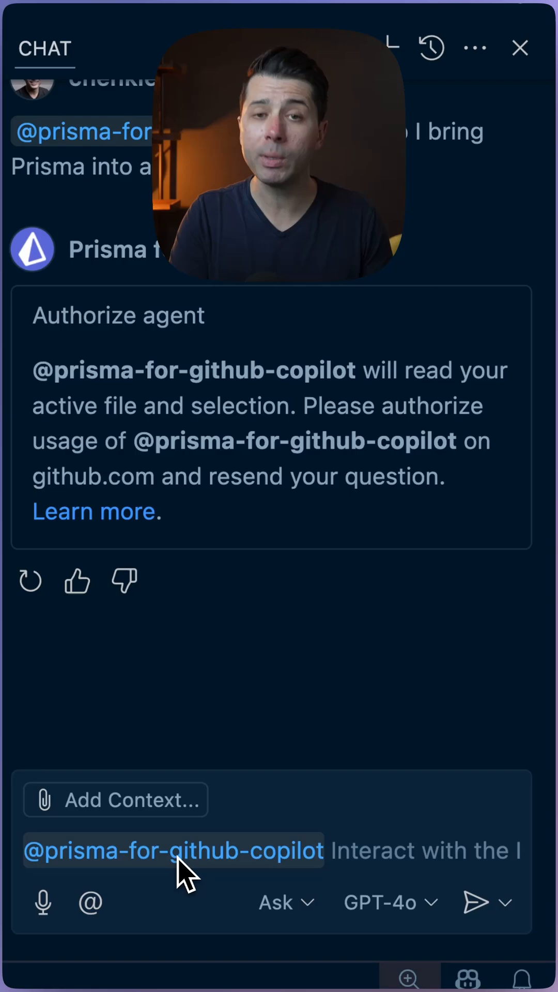
text(how do I creat)
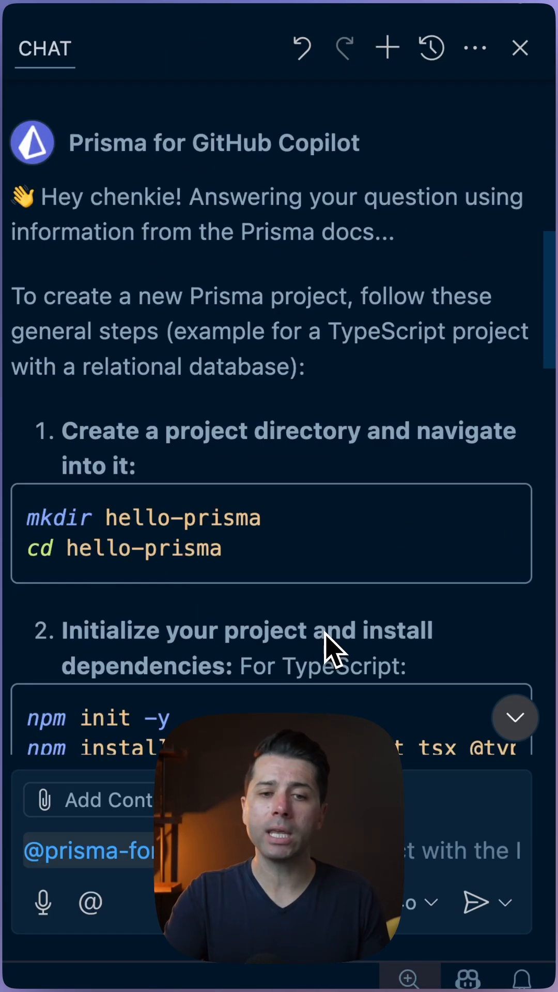
mouse_move(244, 291)
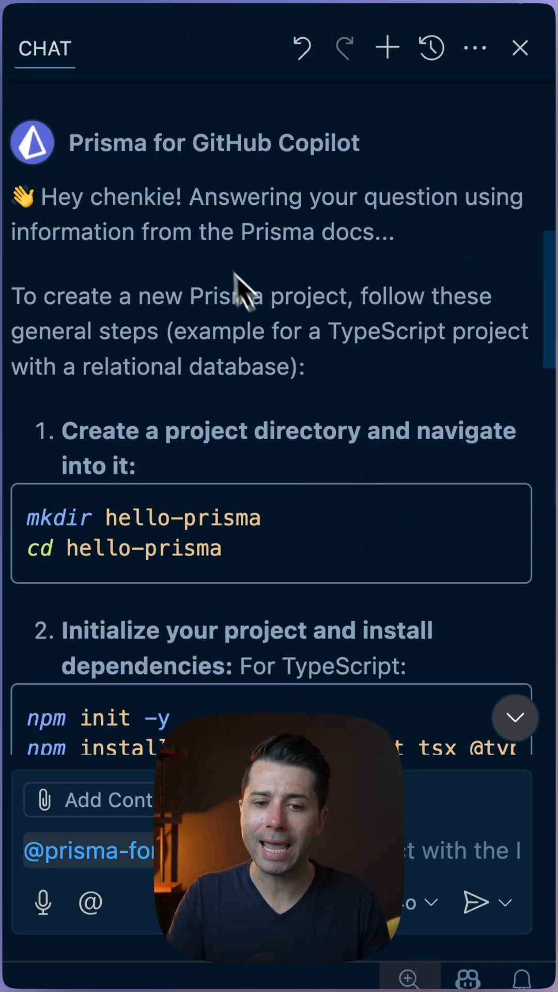
mouse_move(212, 246)
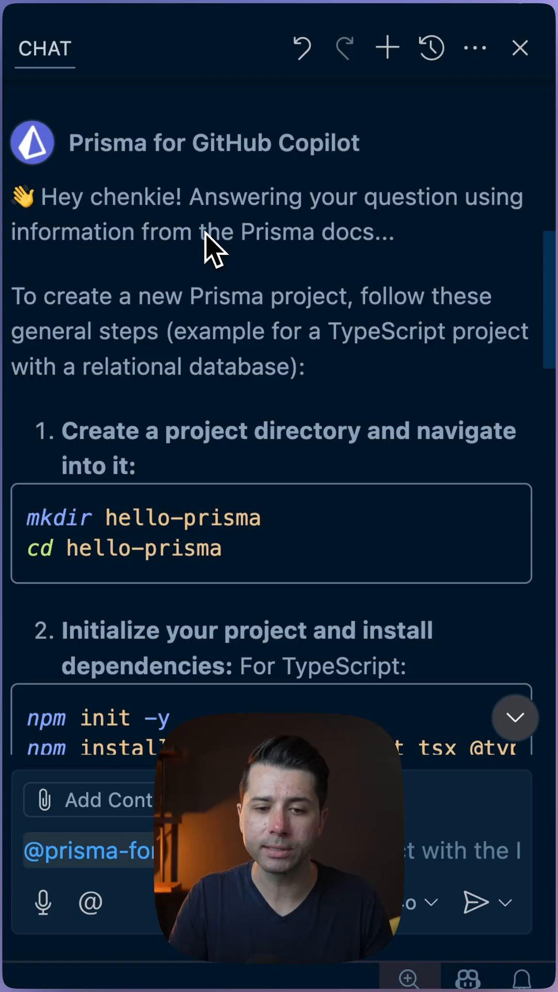
mouse_move(279, 658)
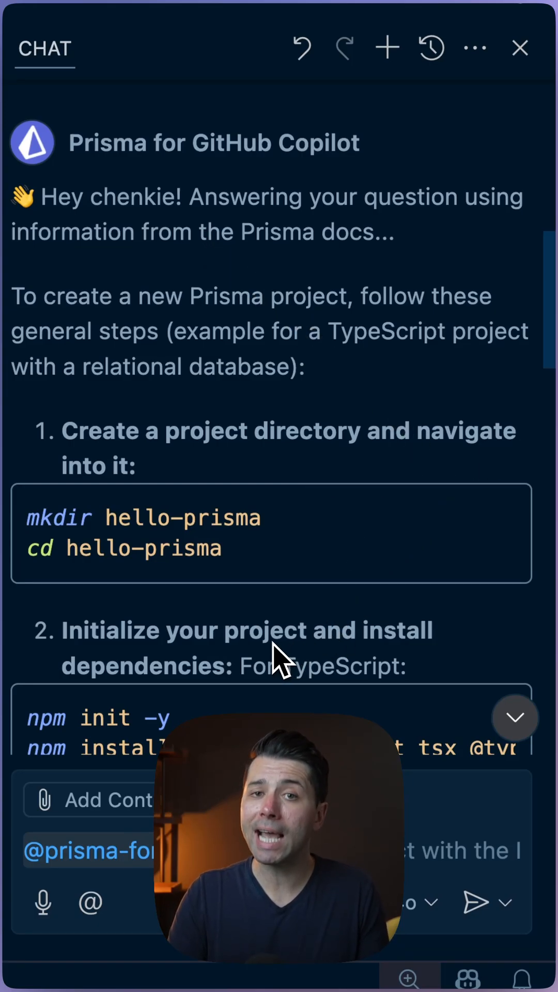
text(how do)
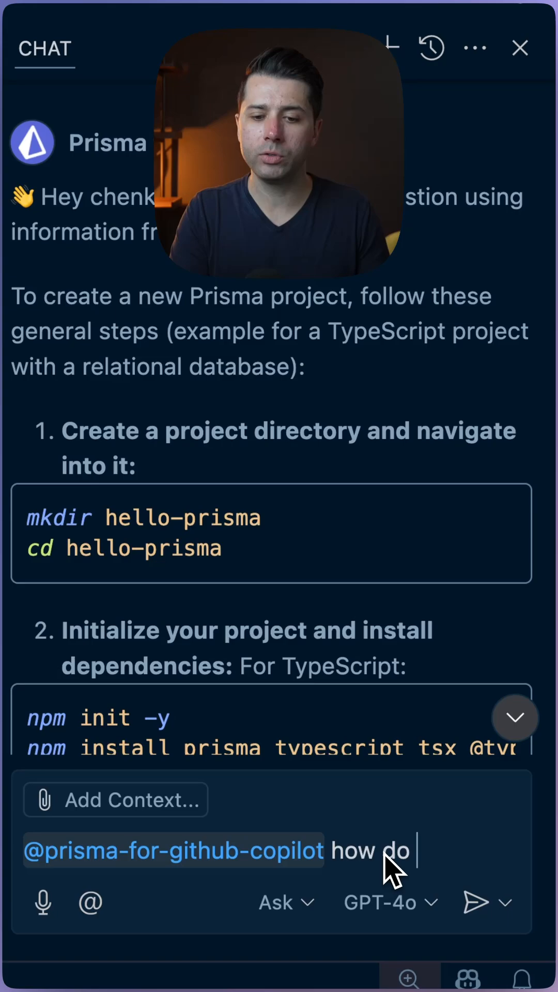
text(I work with tran)
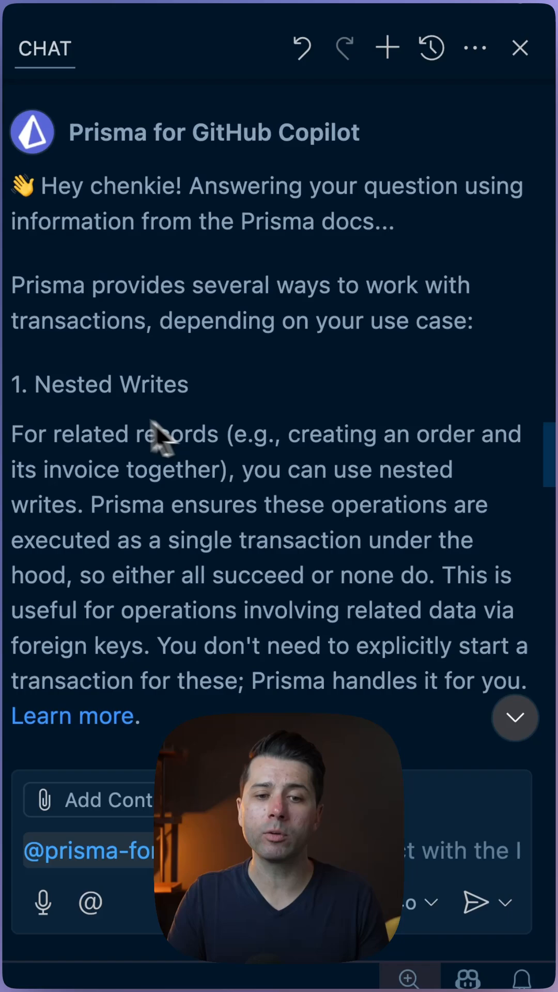
scroll(down, 3)
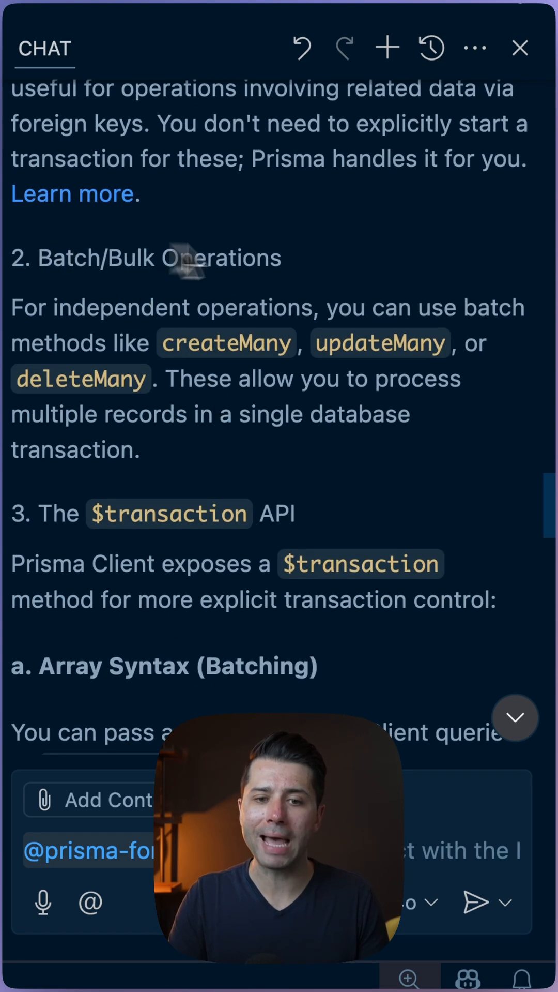
scroll(down, 3)
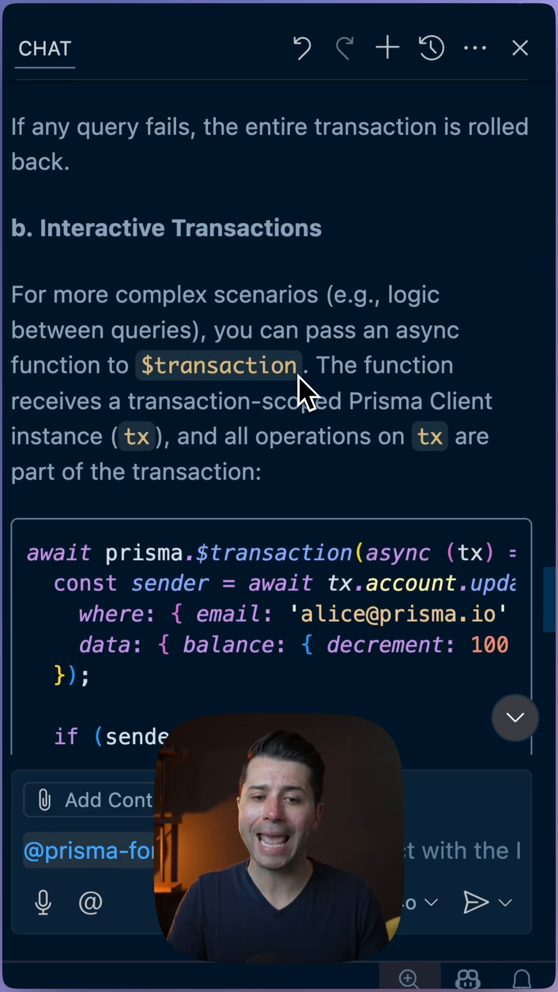
mouse_move(336, 456)
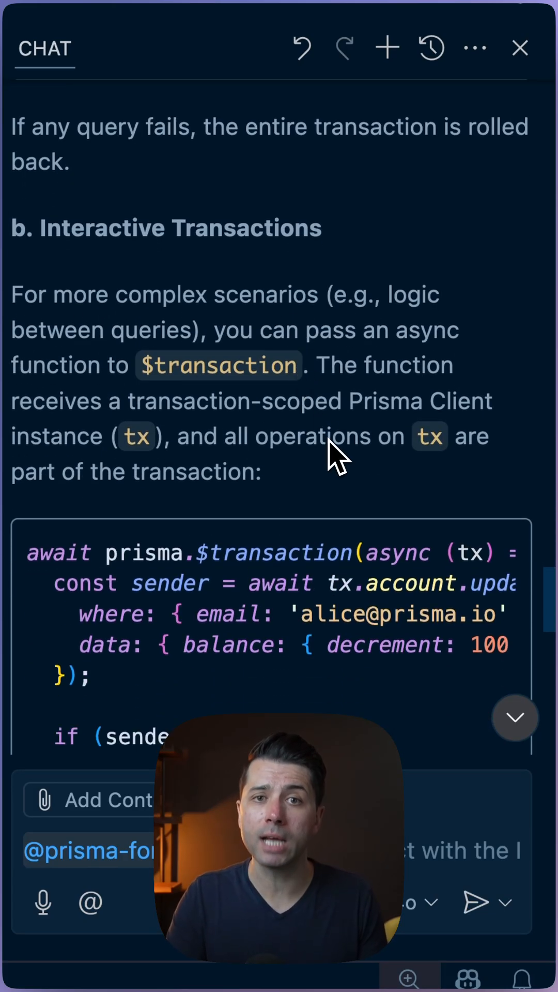